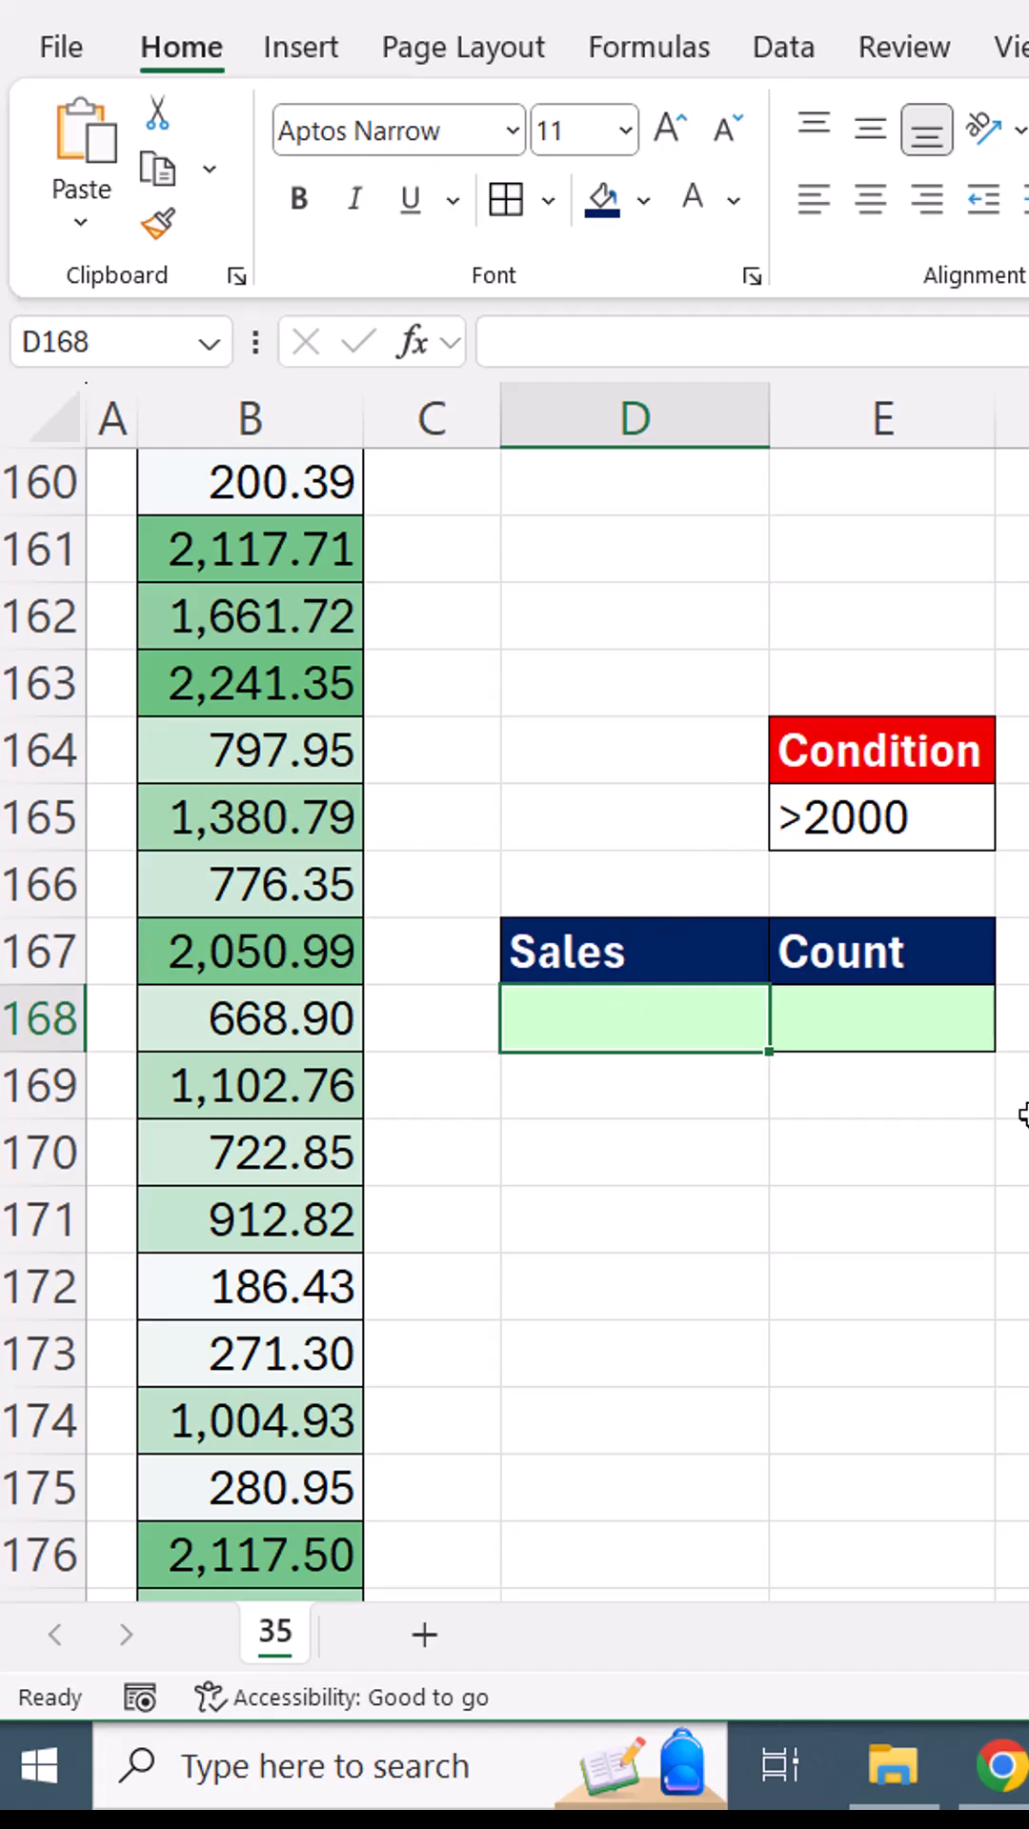
# Enter =SUM over the column B sales range in D168, giving 587,044.73
pyautogui.press('alt+=')
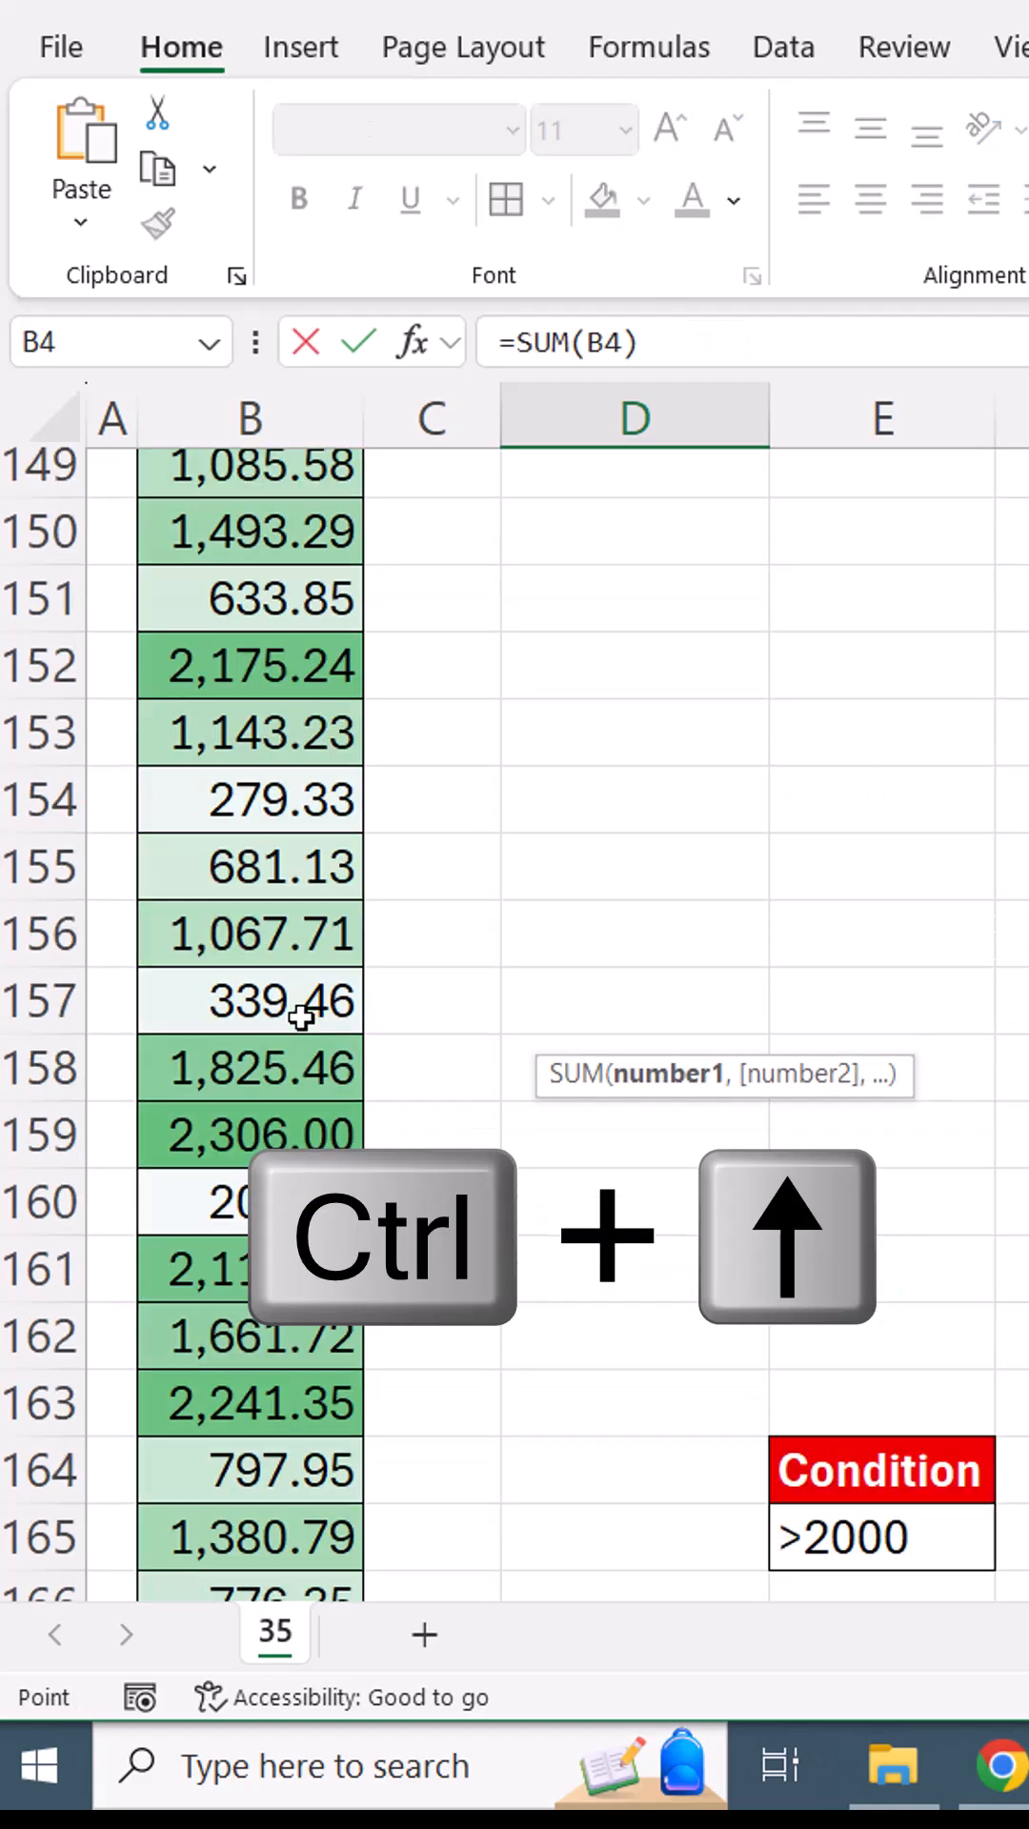
pyautogui.press('ctrl+up')
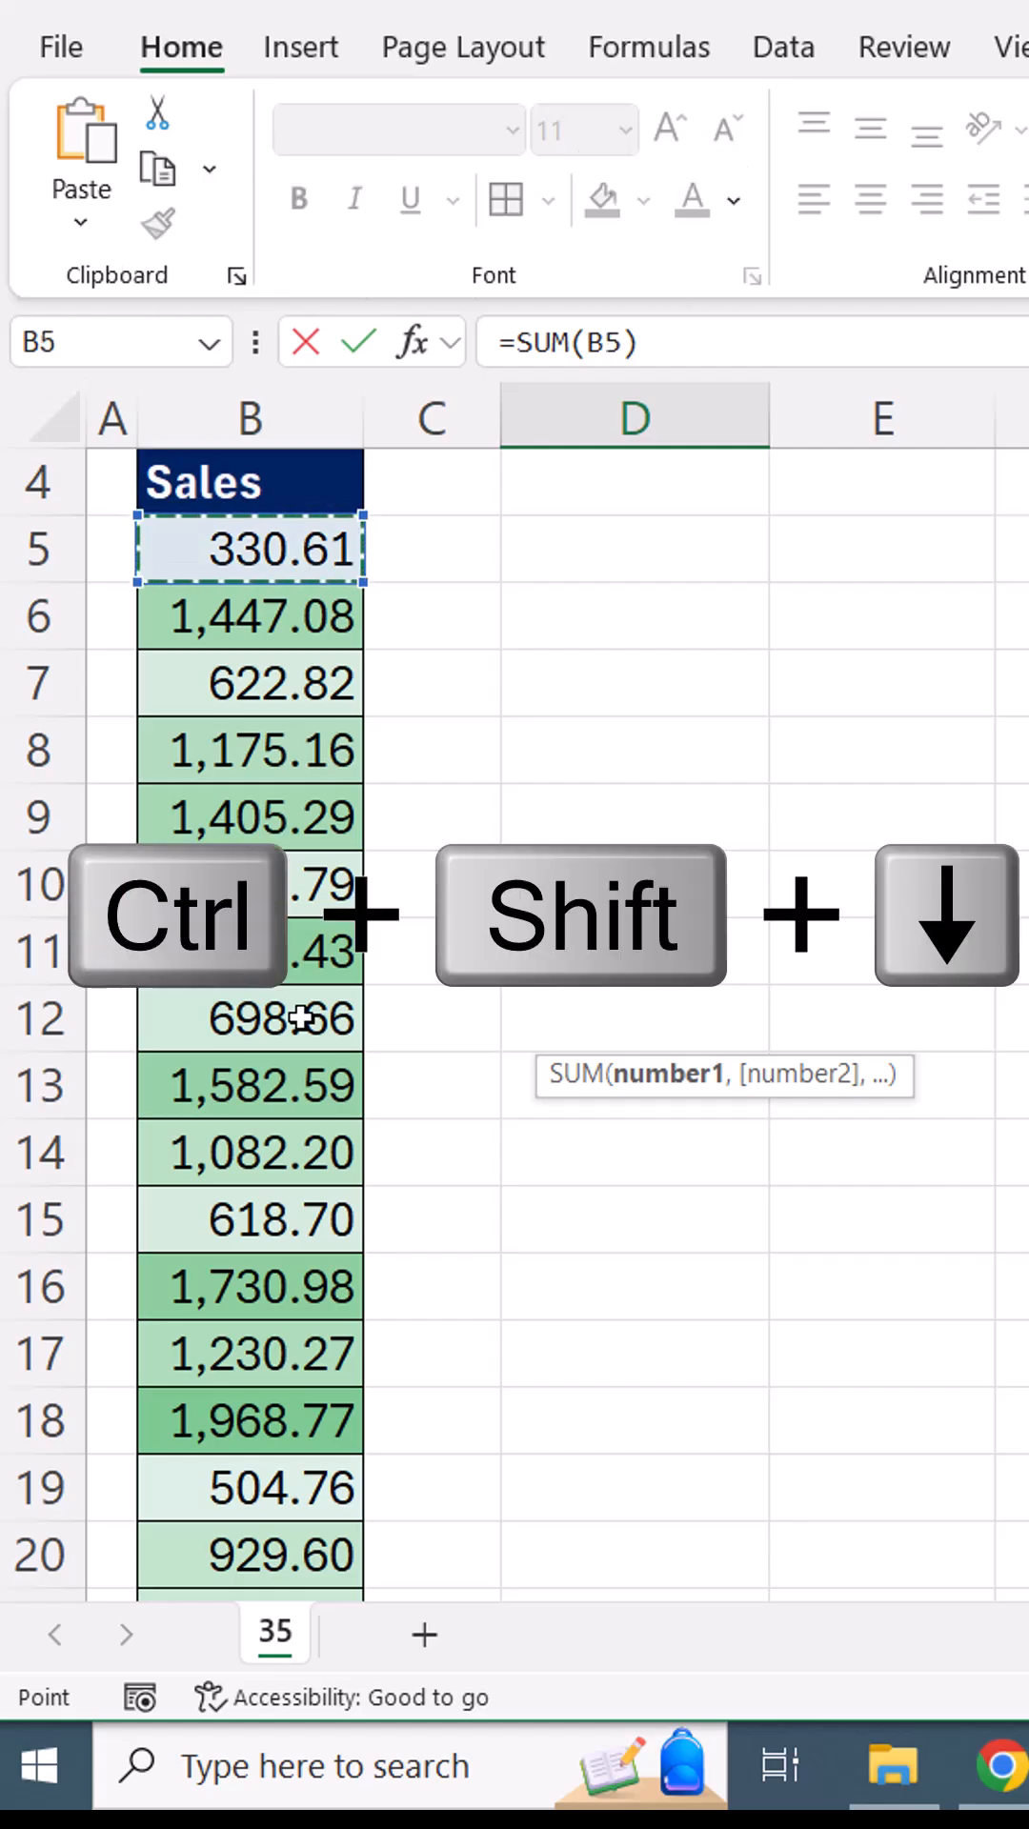
pyautogui.press('ctrl+shift+down')
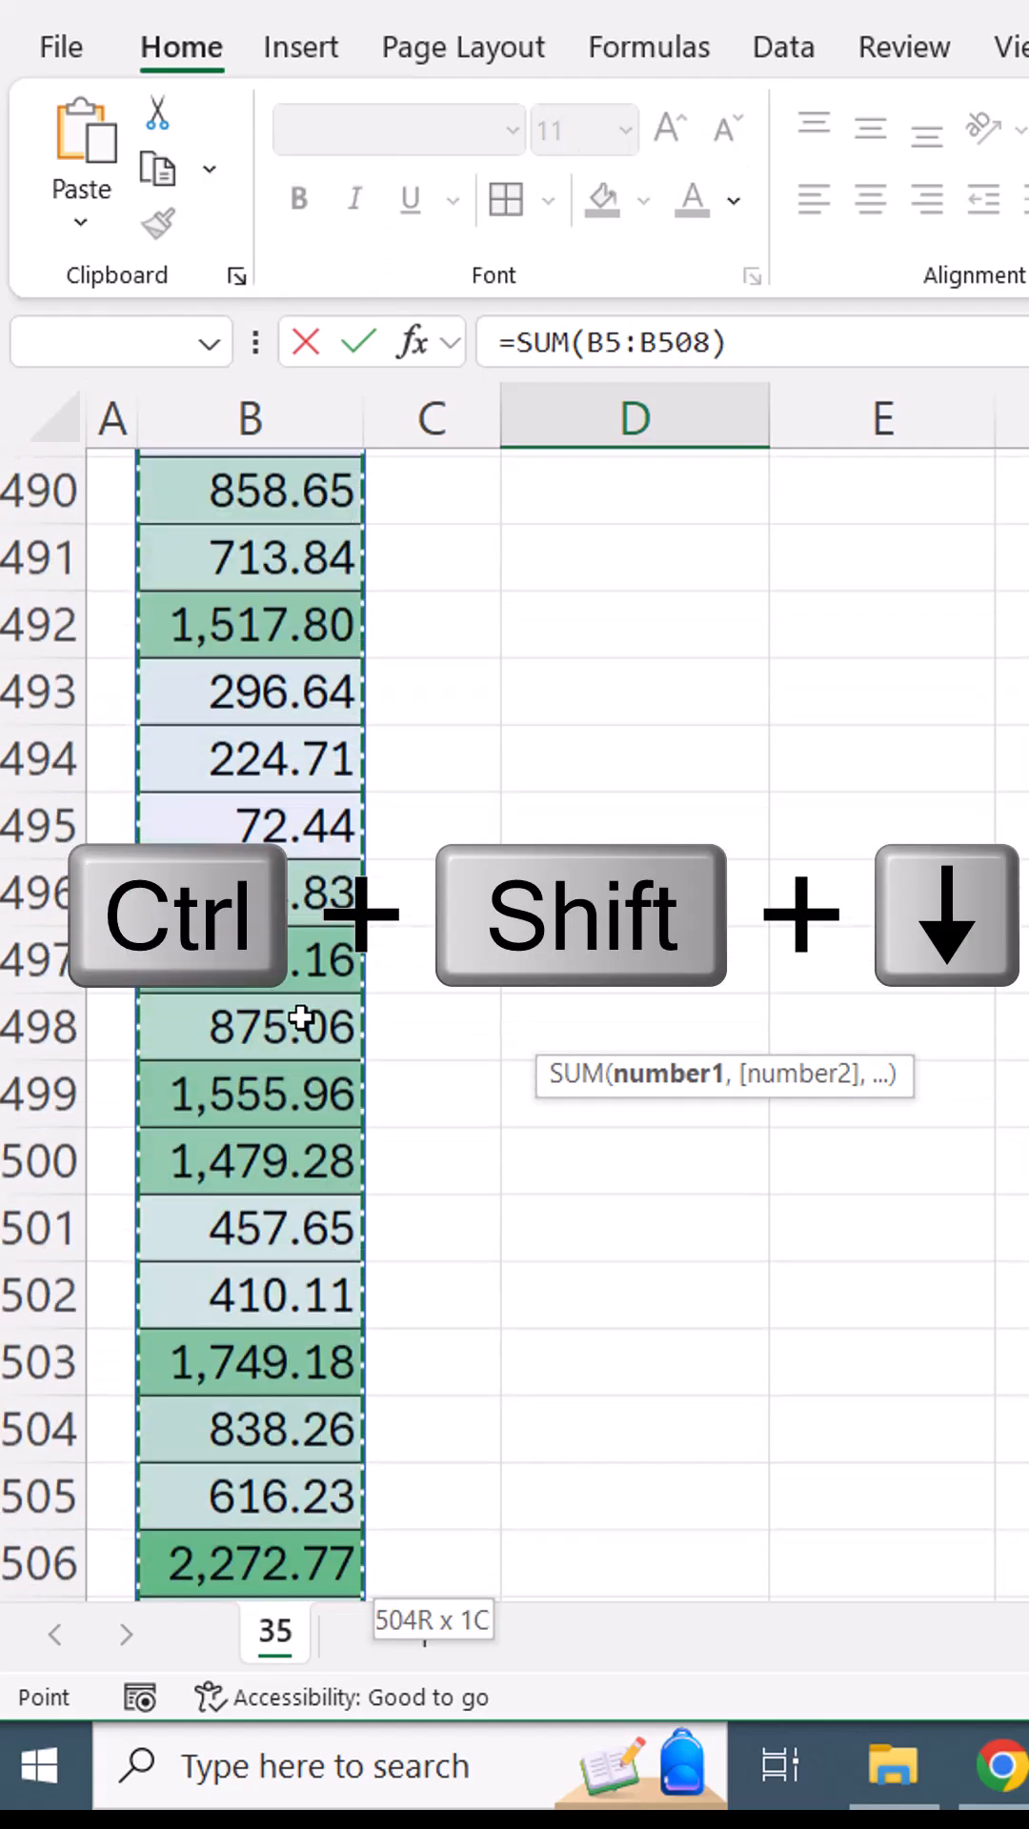
pyautogui.press('ctrl+backspace')
pyautogui.write('=COUNTIFS(')
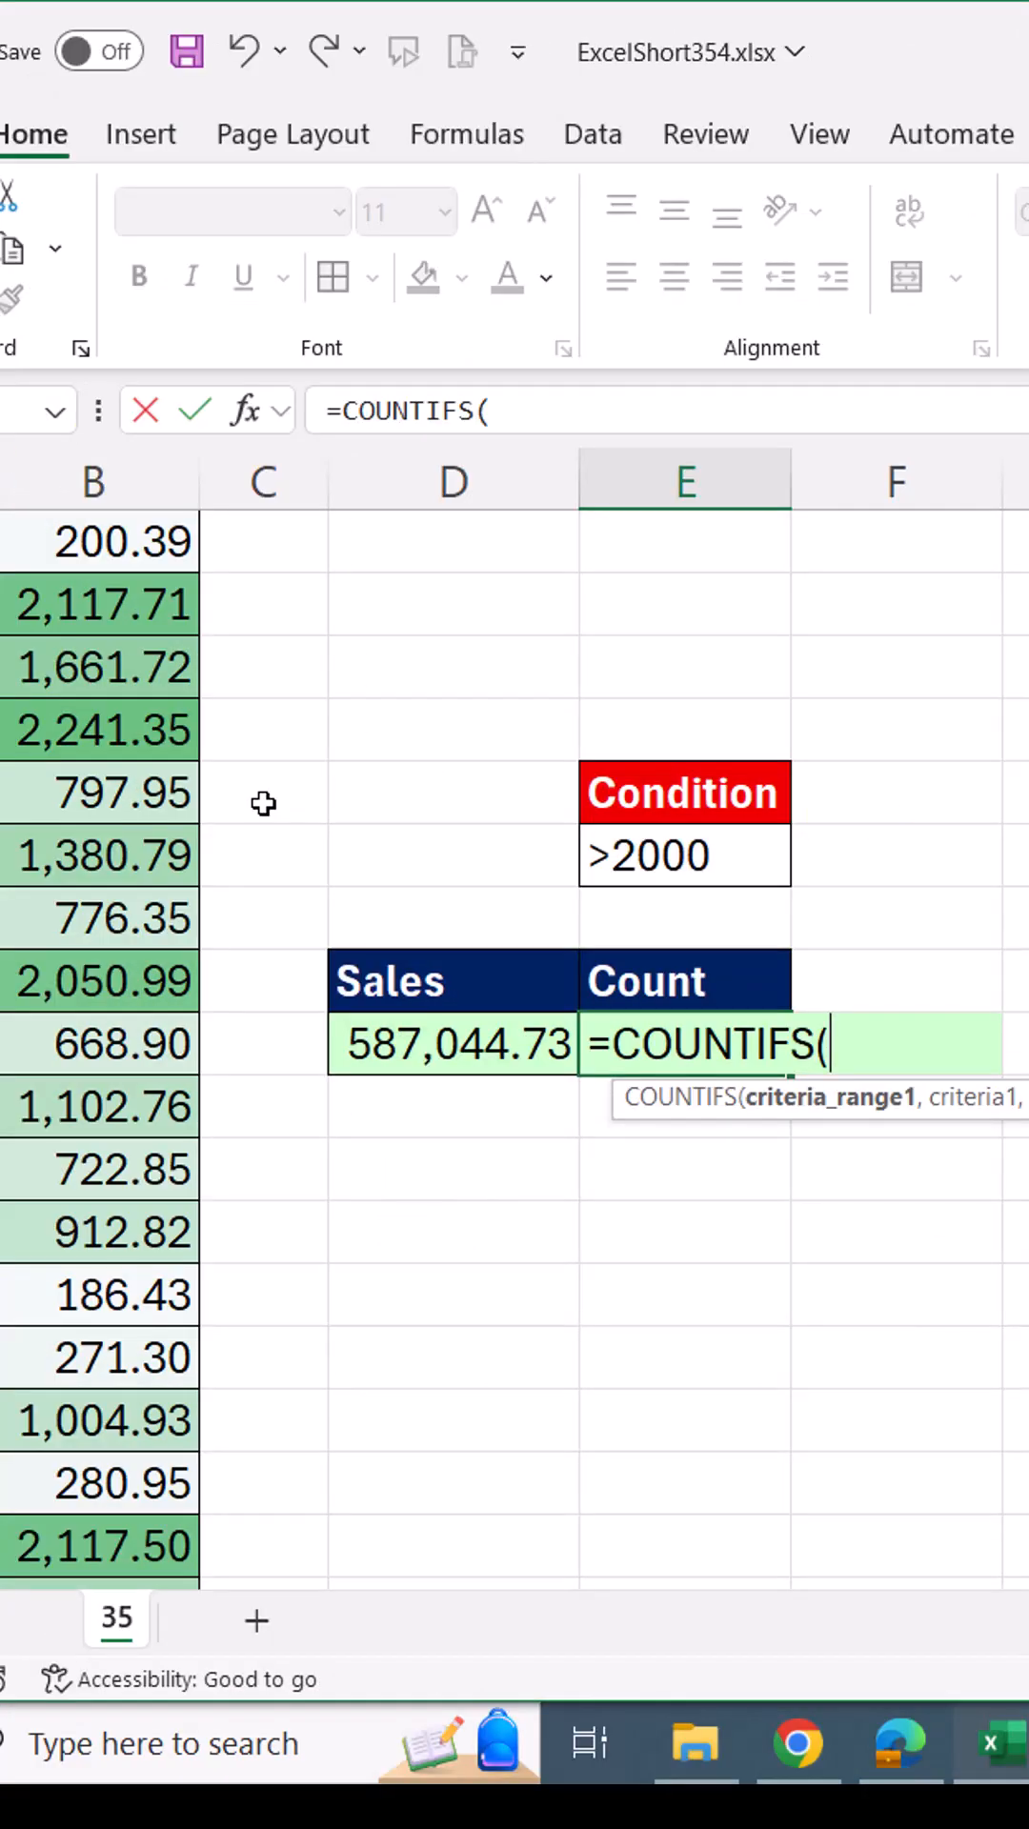
pyautogui.moveTo(982, 889)
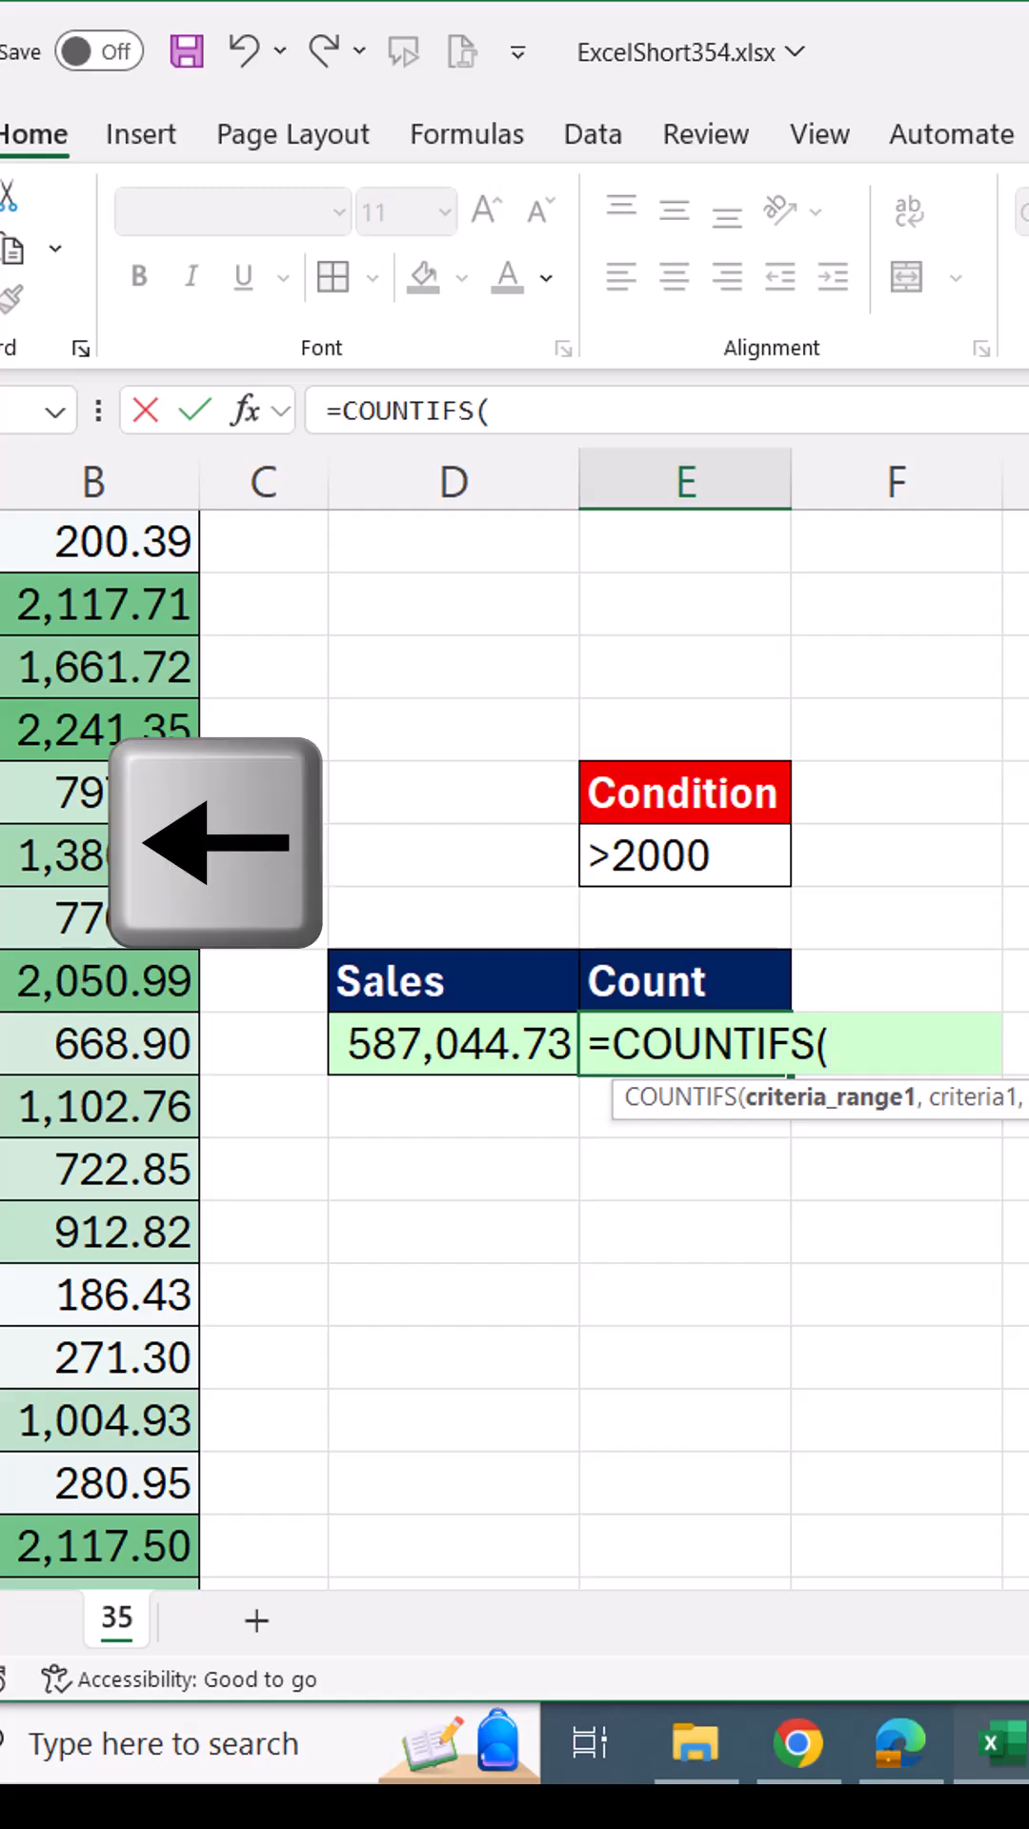
# Point the E168 COUNTIFS range at column B, down to the last sale in B508
pyautogui.click(99, 1041)
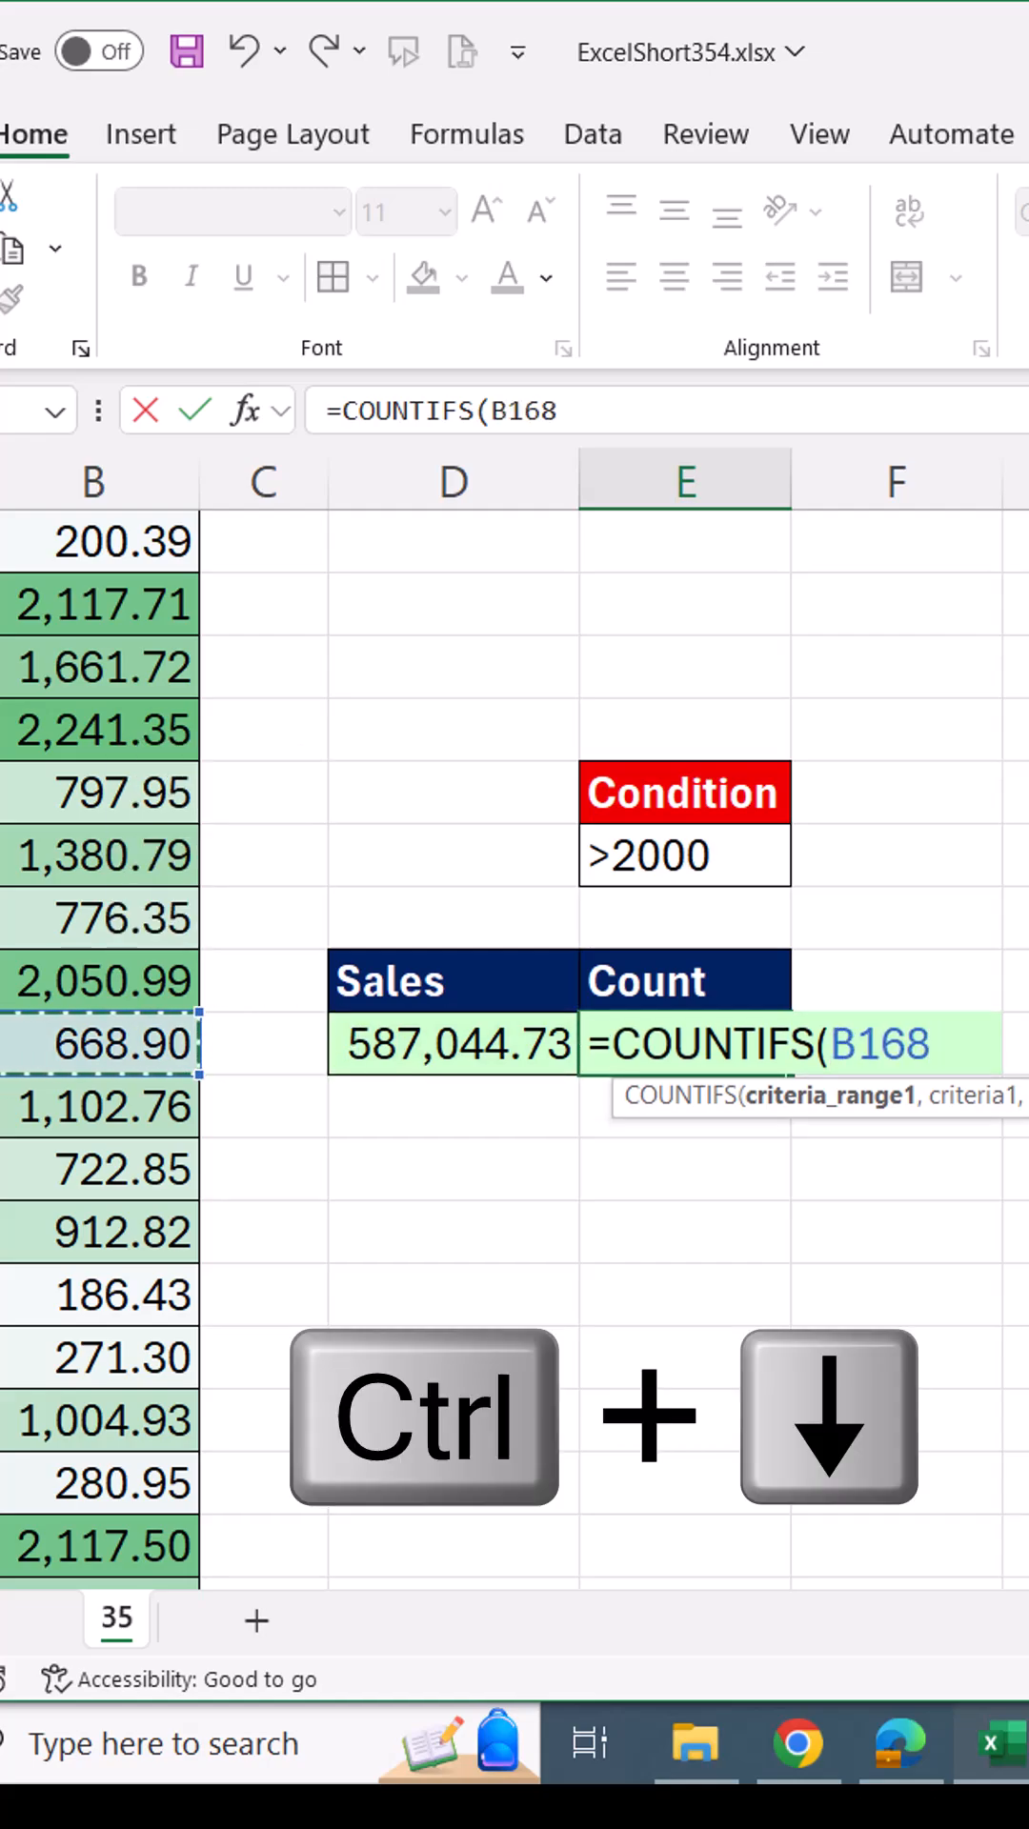
pyautogui.press('ctrl+down')
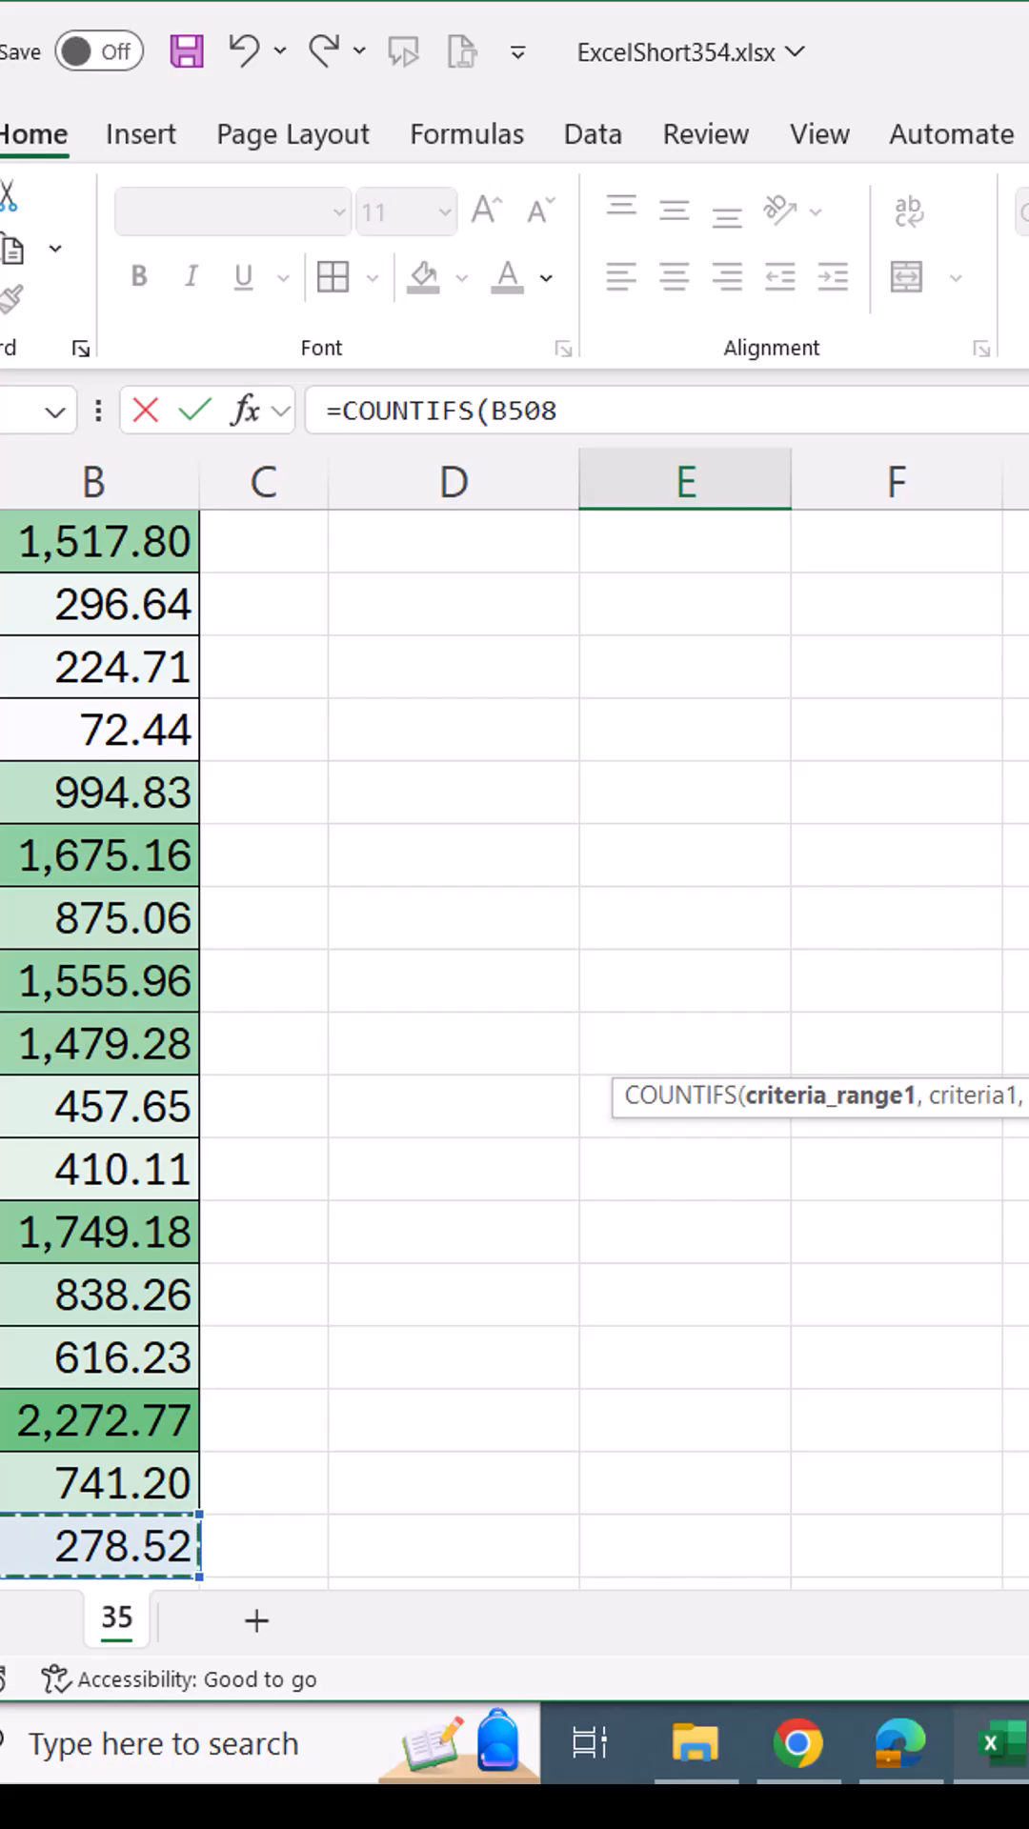
# Extend the COUNTIFS range to B5:B508, excluding the Sales header
pyautogui.press('ctrl+shift+up')
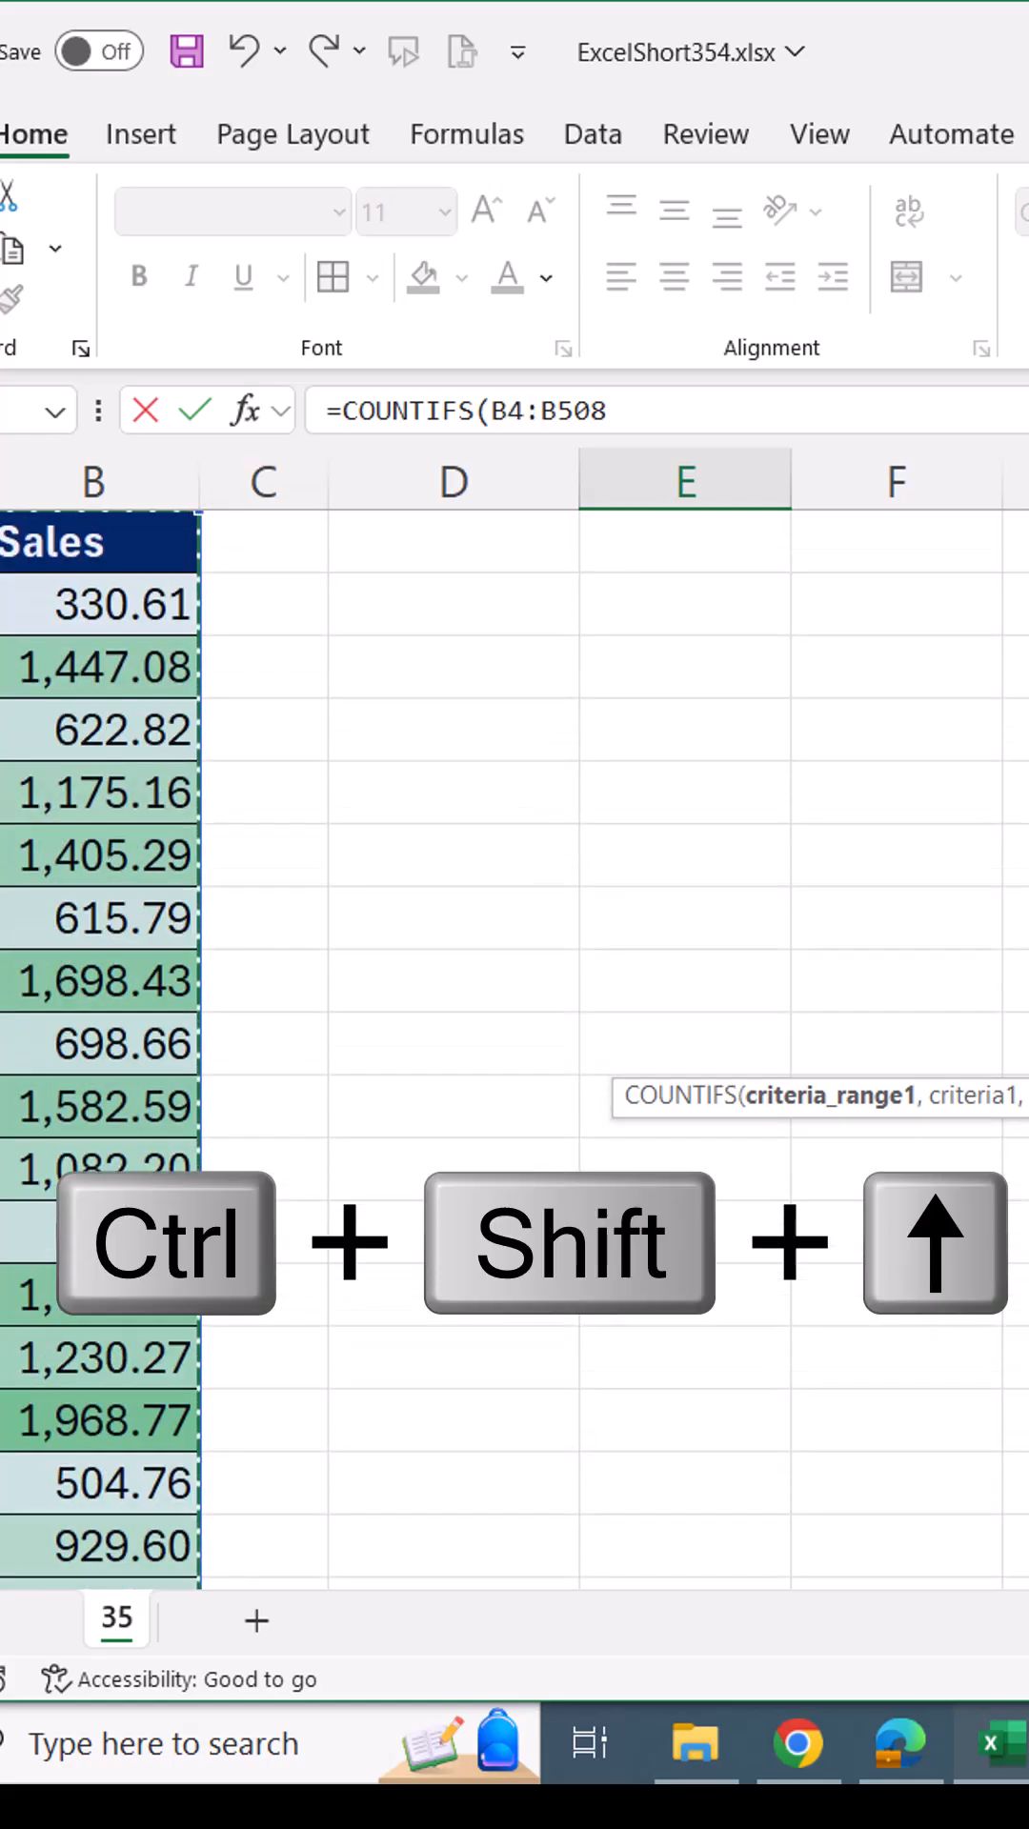
pyautogui.press('ctrl+shift+up')
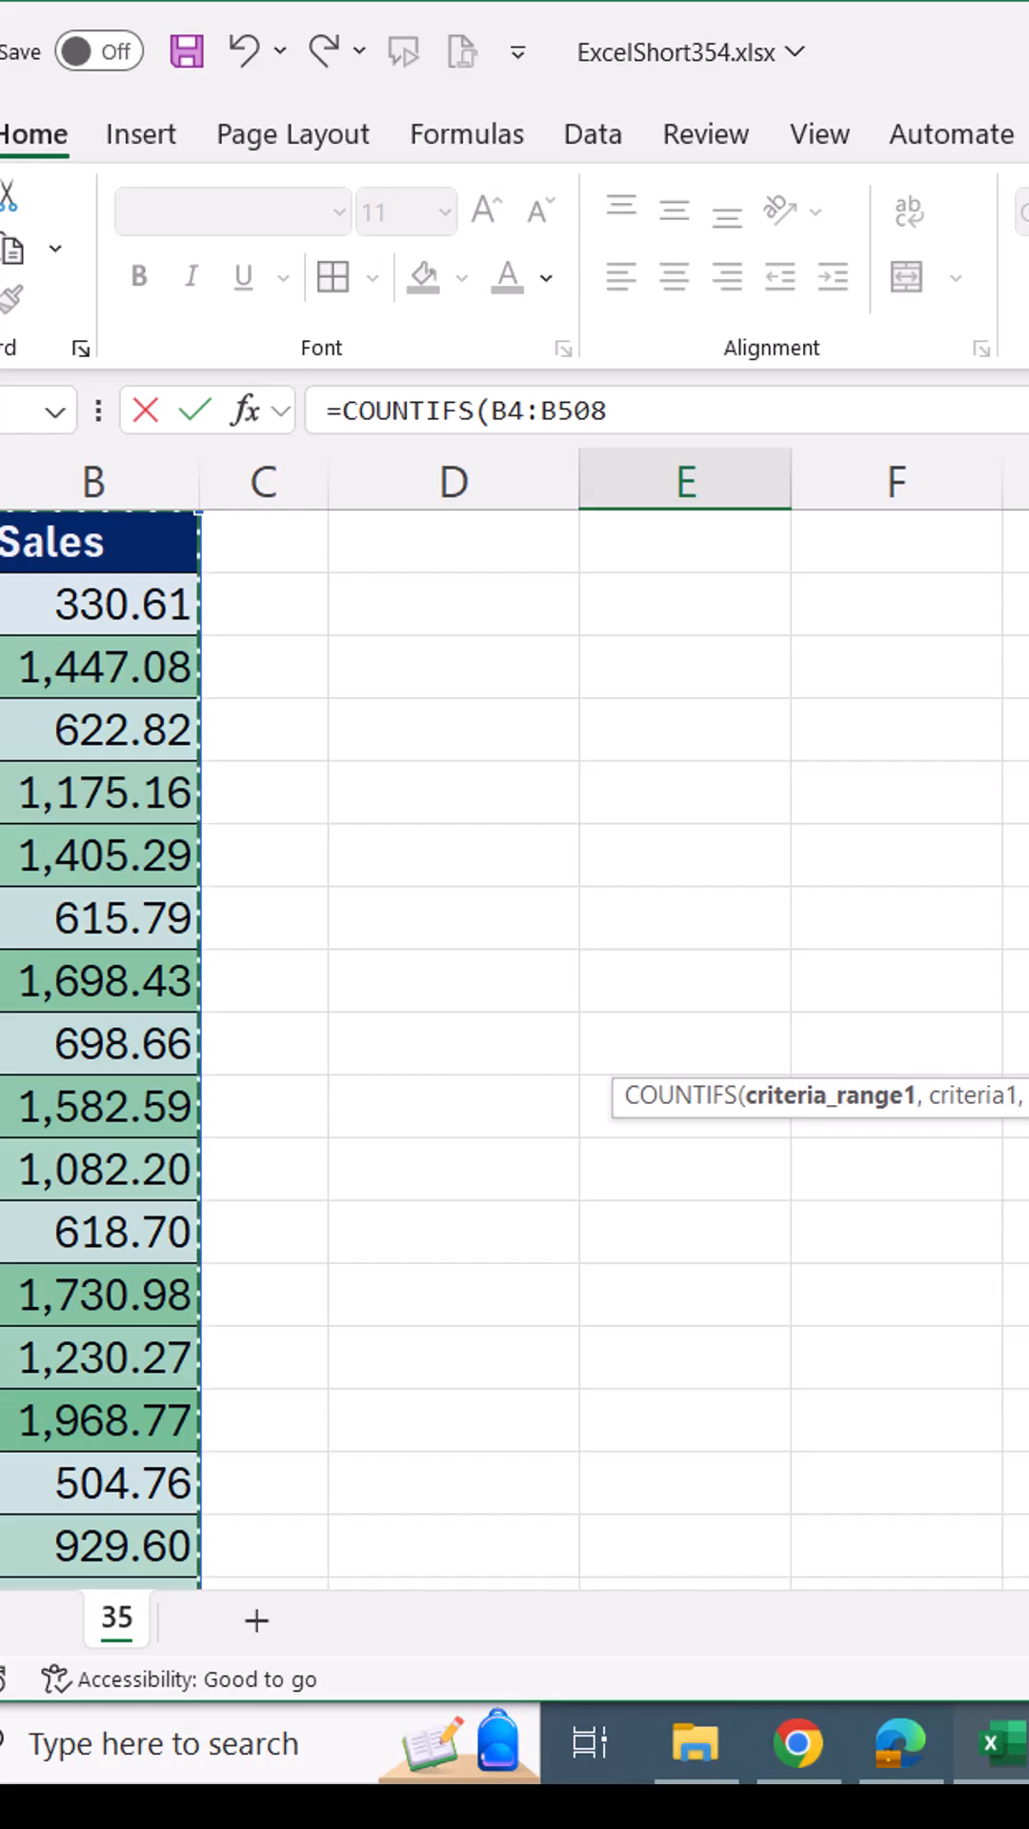
pyautogui.press('shift+down')
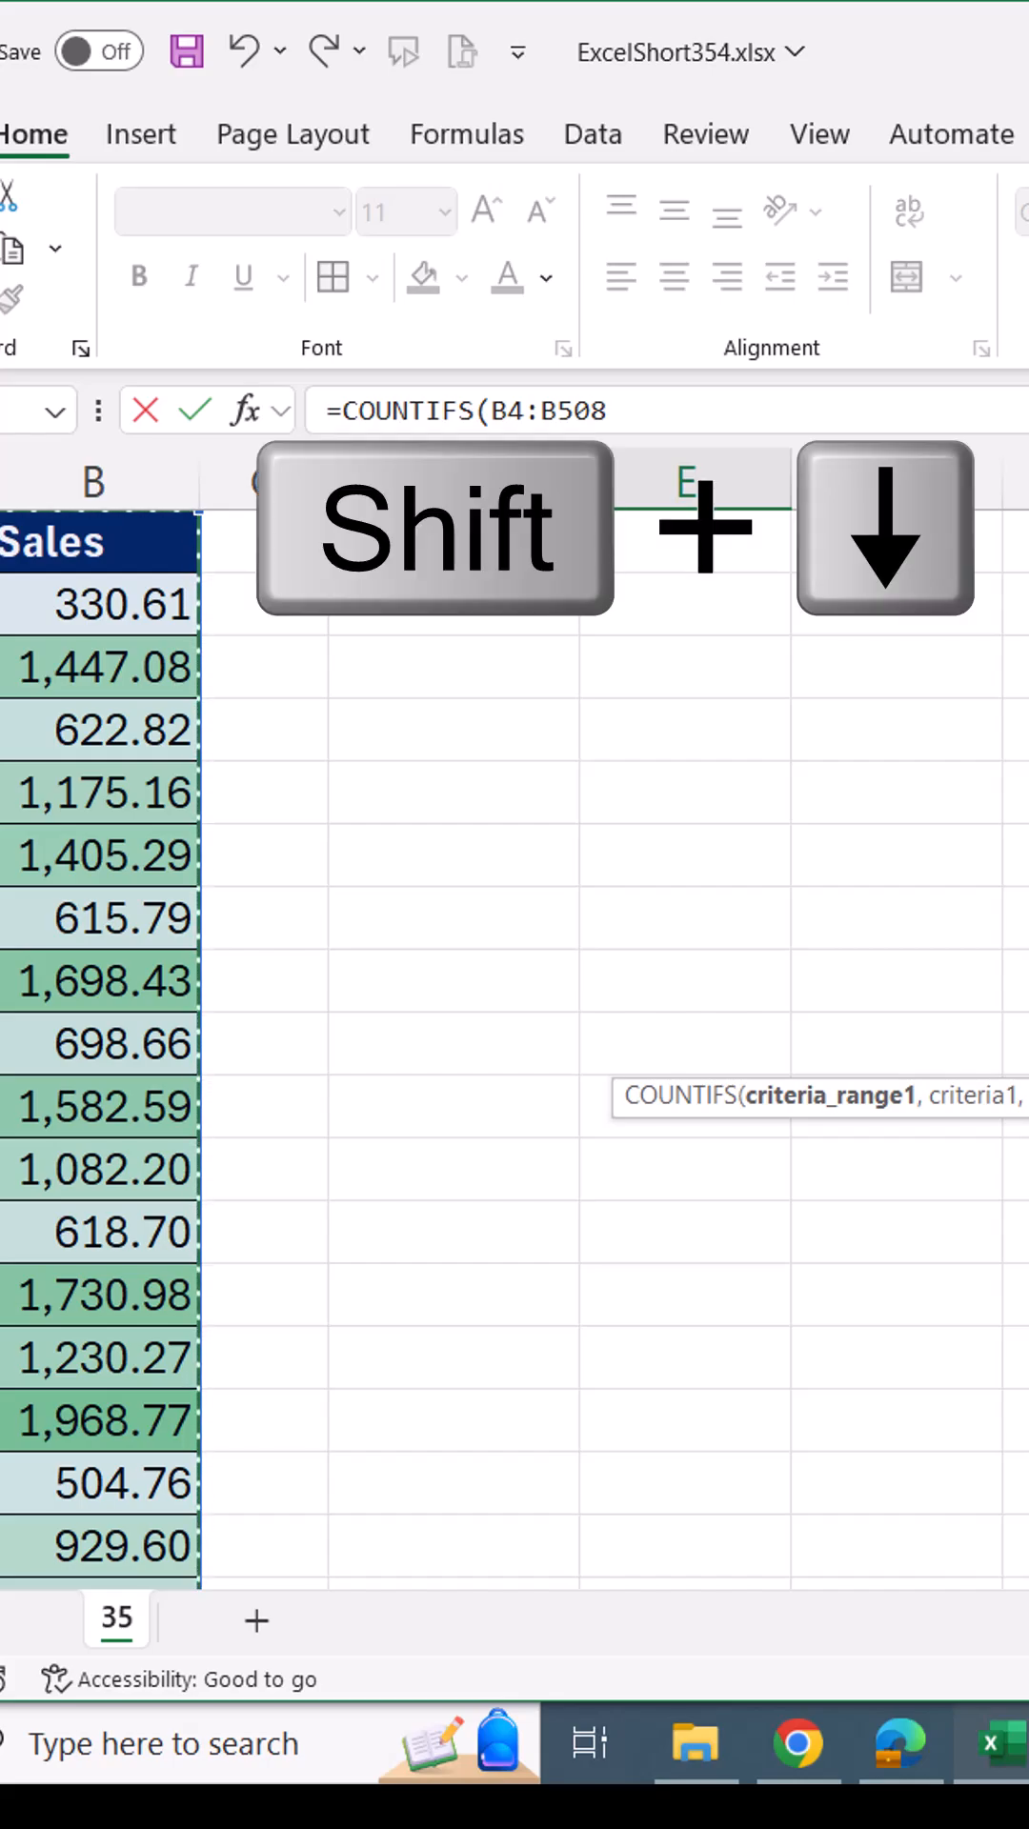
pyautogui.press('shift+down')
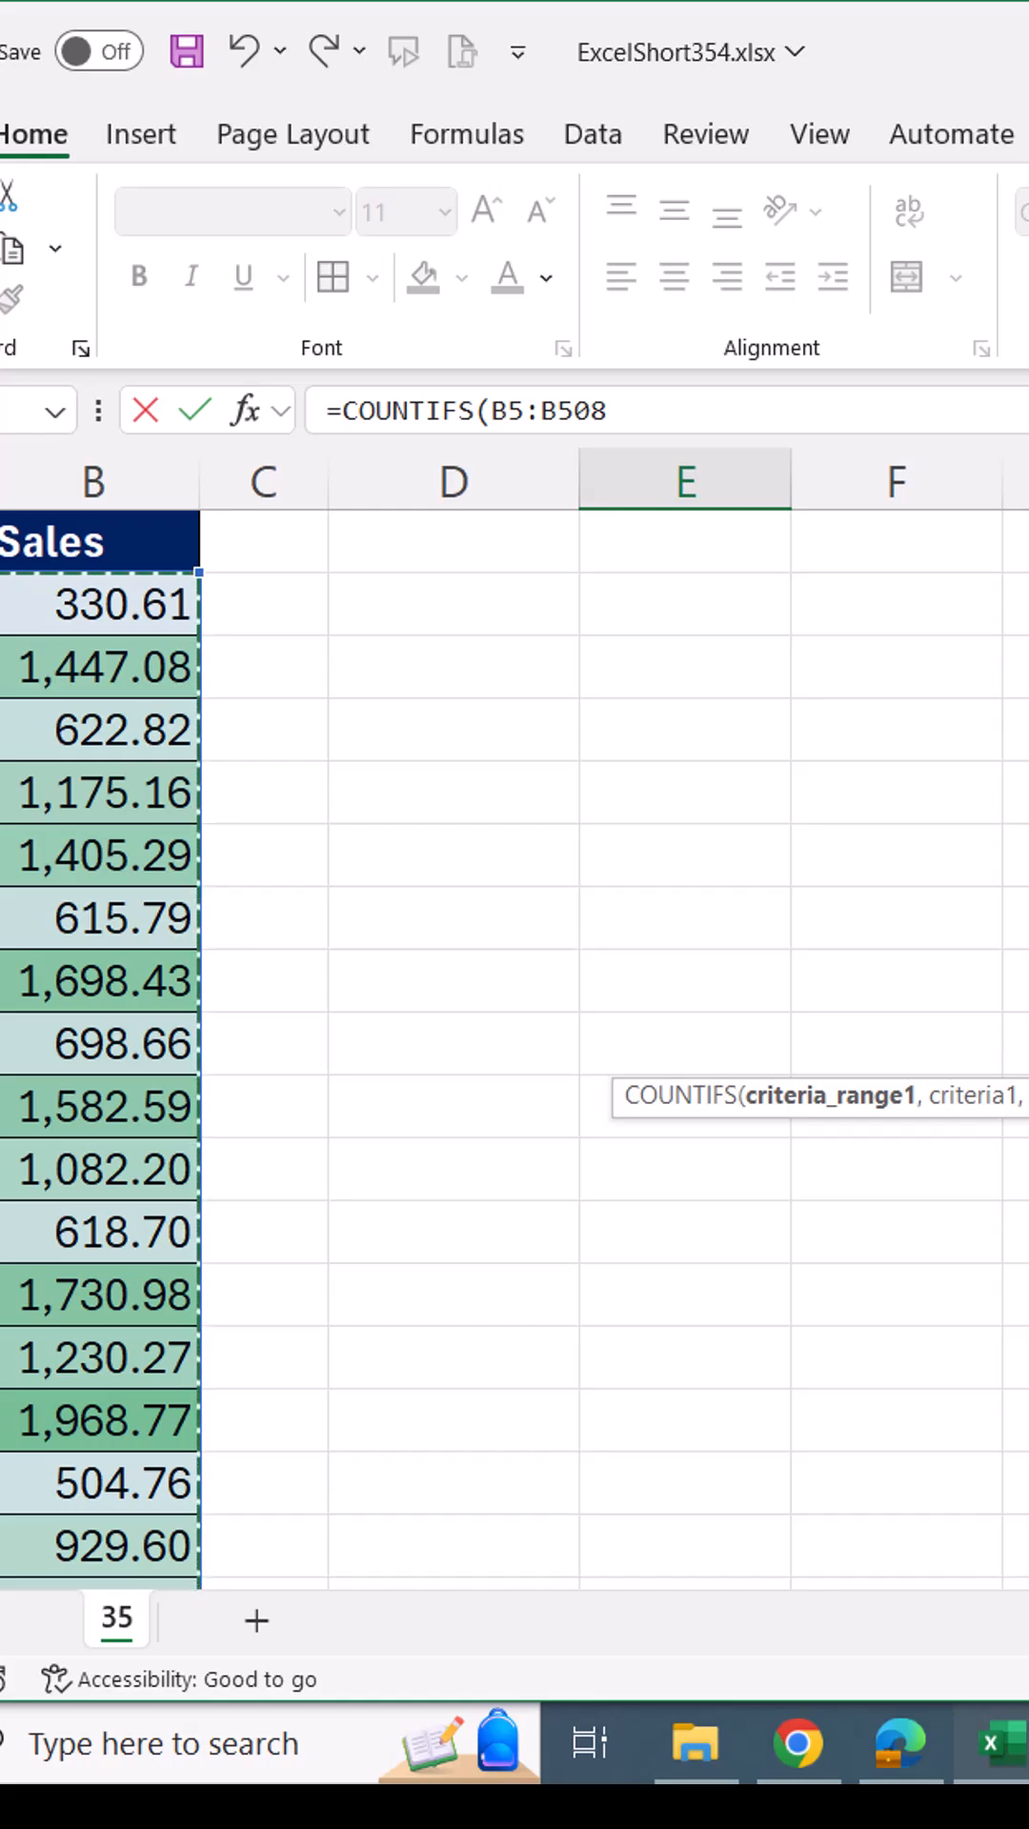
# Add the E165 >2000 condition as the criterion and close the COUNTIFS parenthesis
pyautogui.write(',E167')
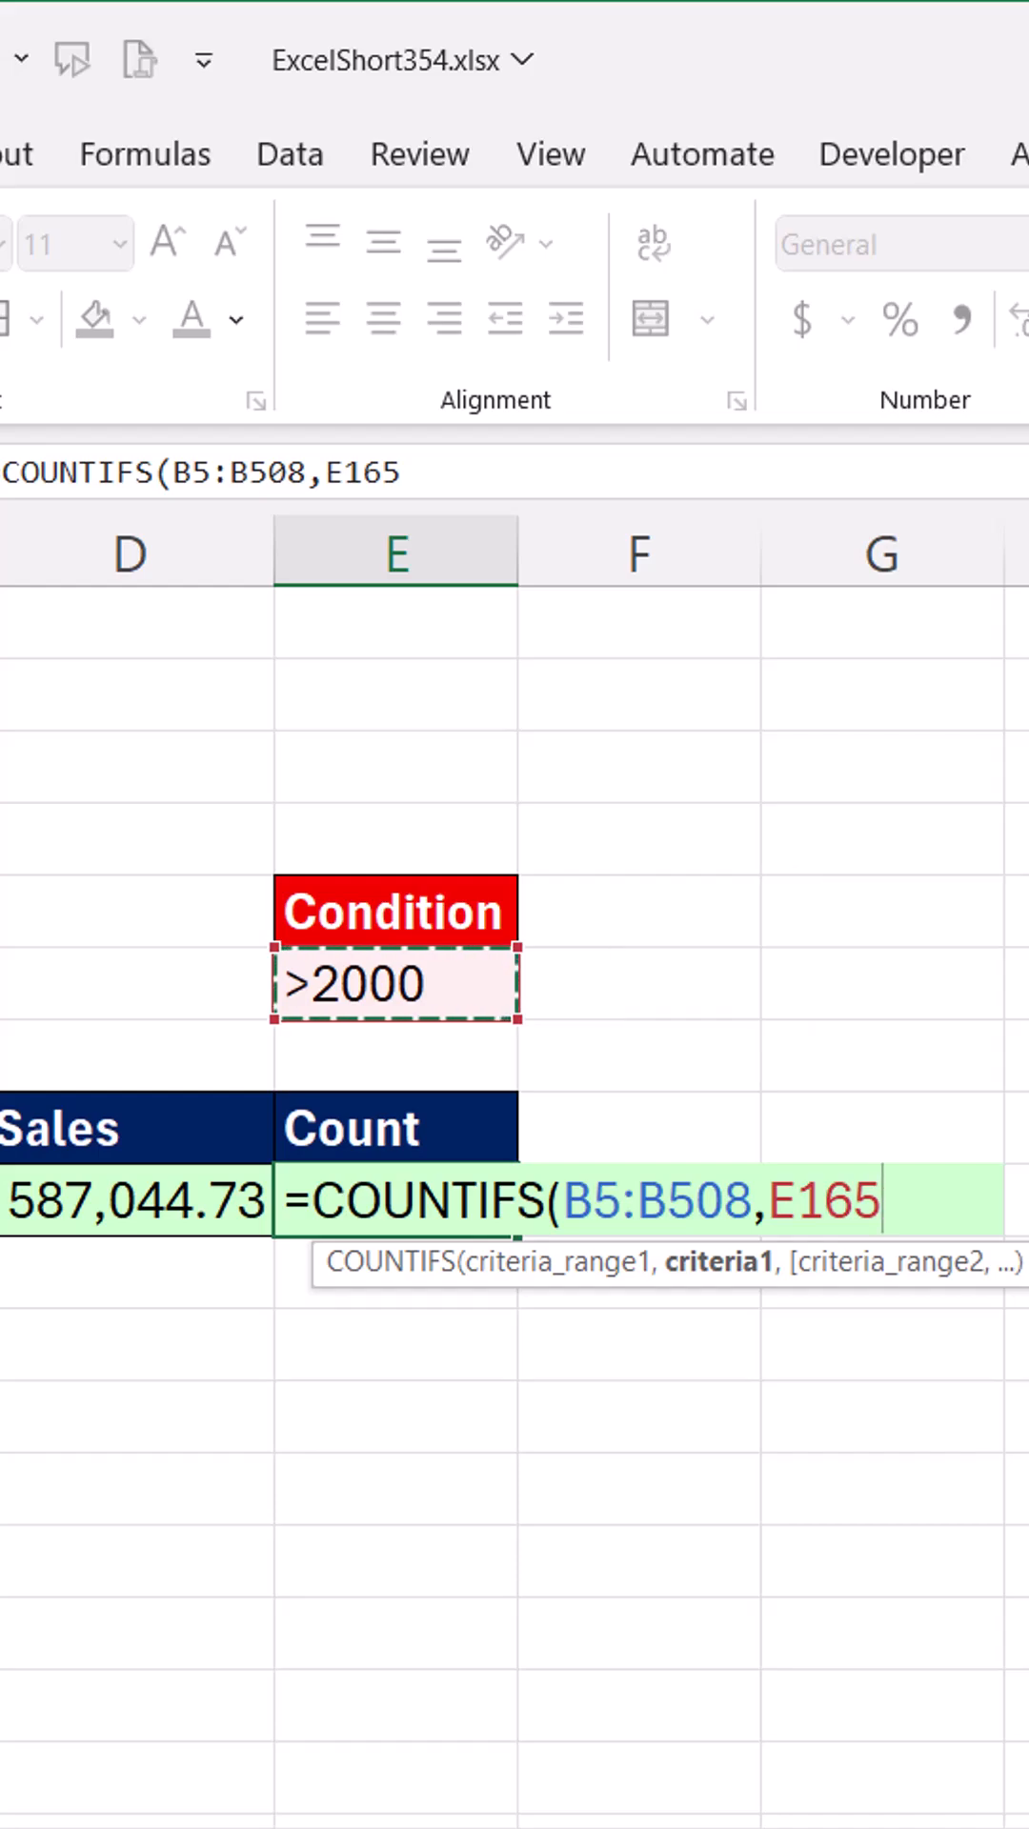
pyautogui.write(')')
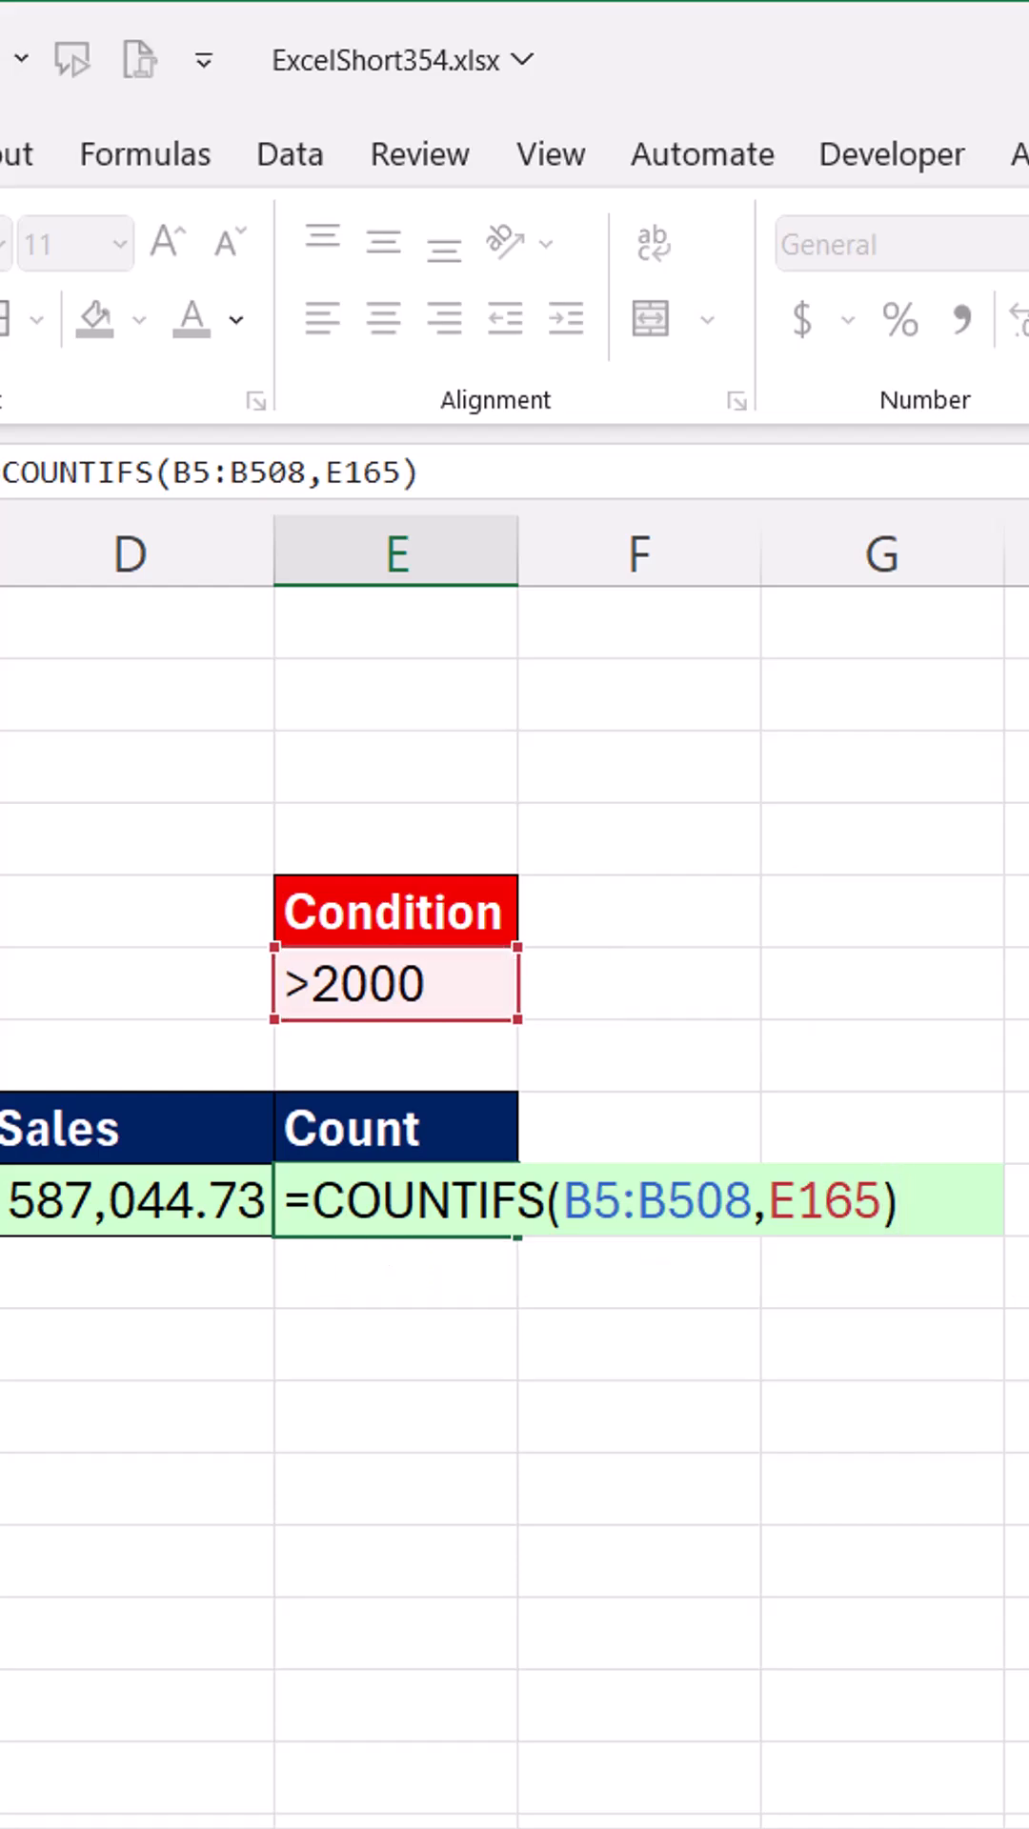